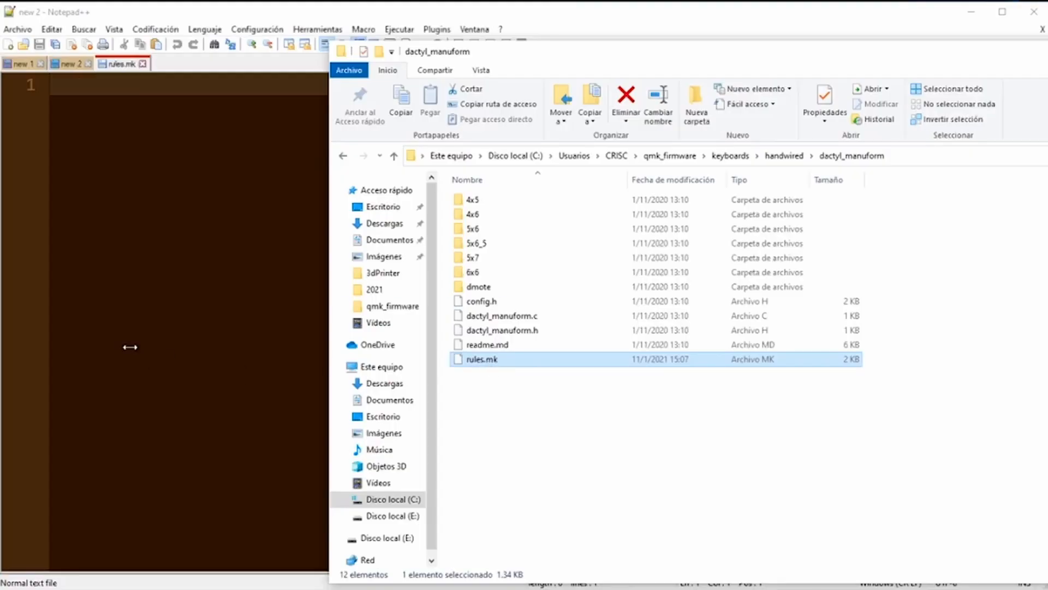
- Change RGBLIGHT_ENABLE from no to yes in the dactyl_manuform 4x5 rules.mk
double_click(480, 359)
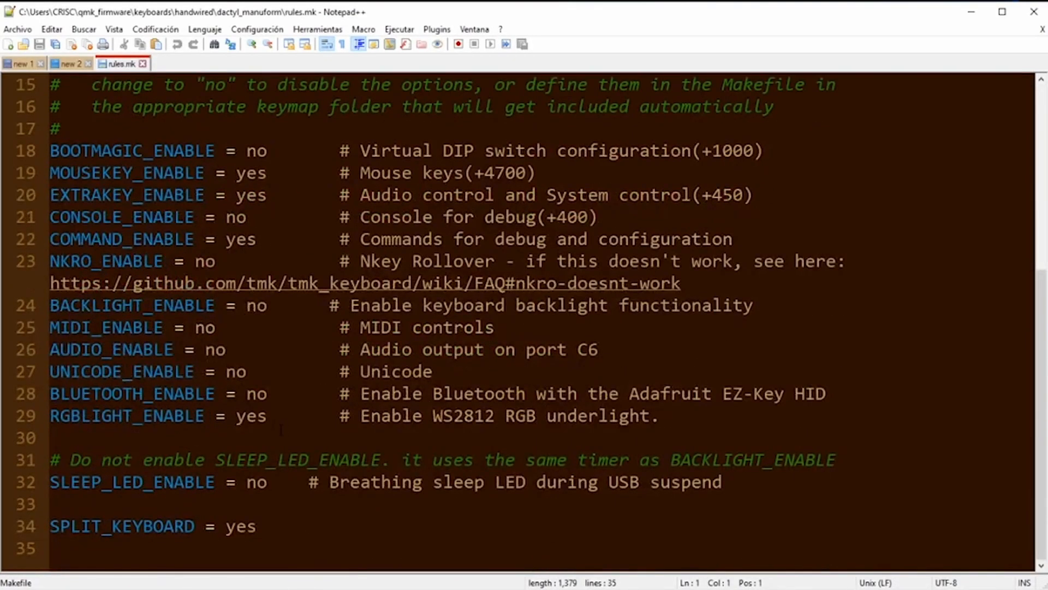
triple_click(126, 415)
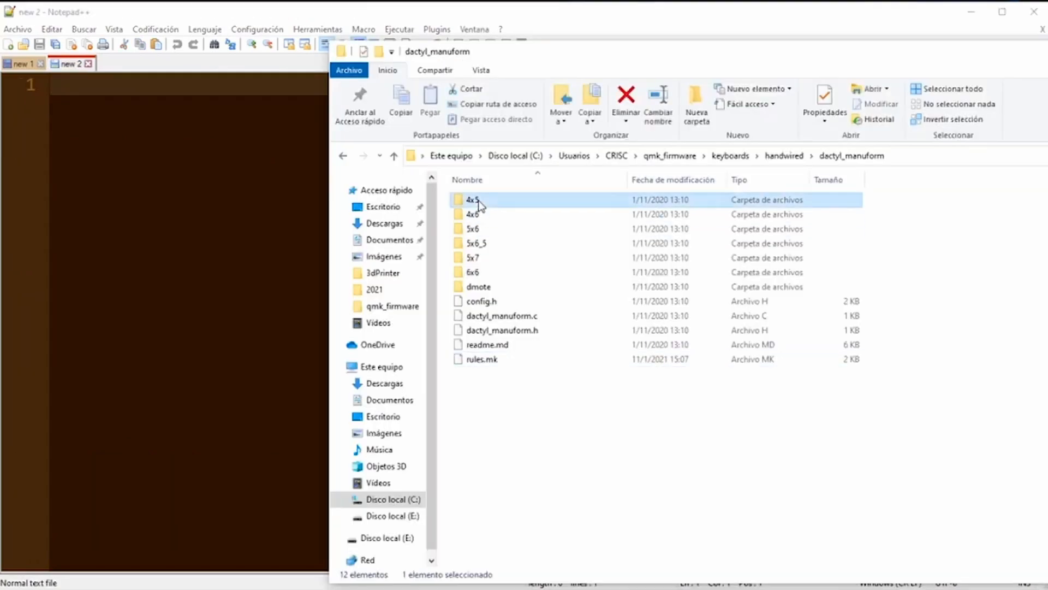
double_click(470, 199)
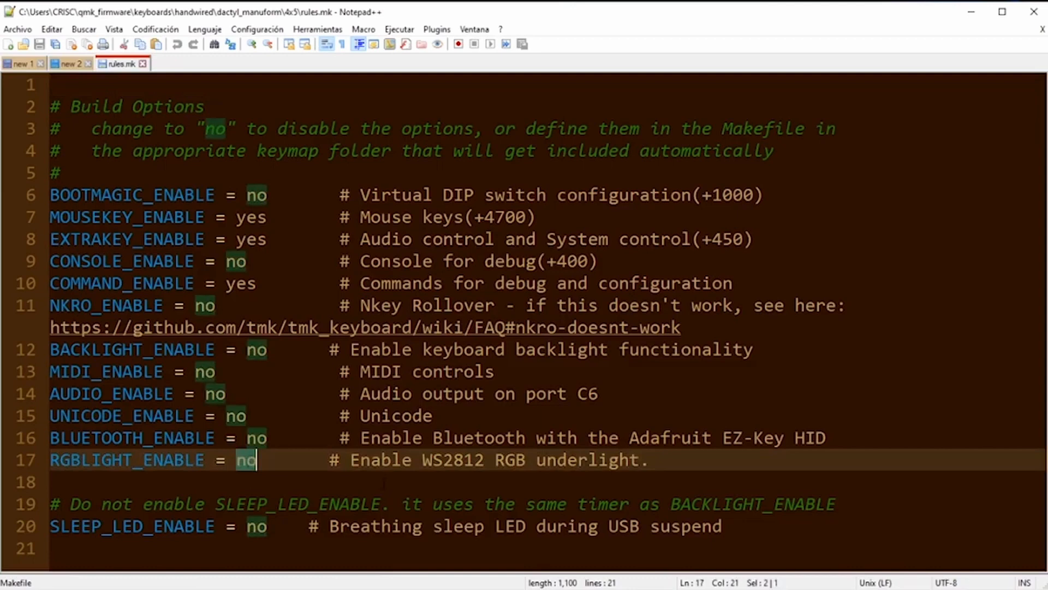
type("yes")
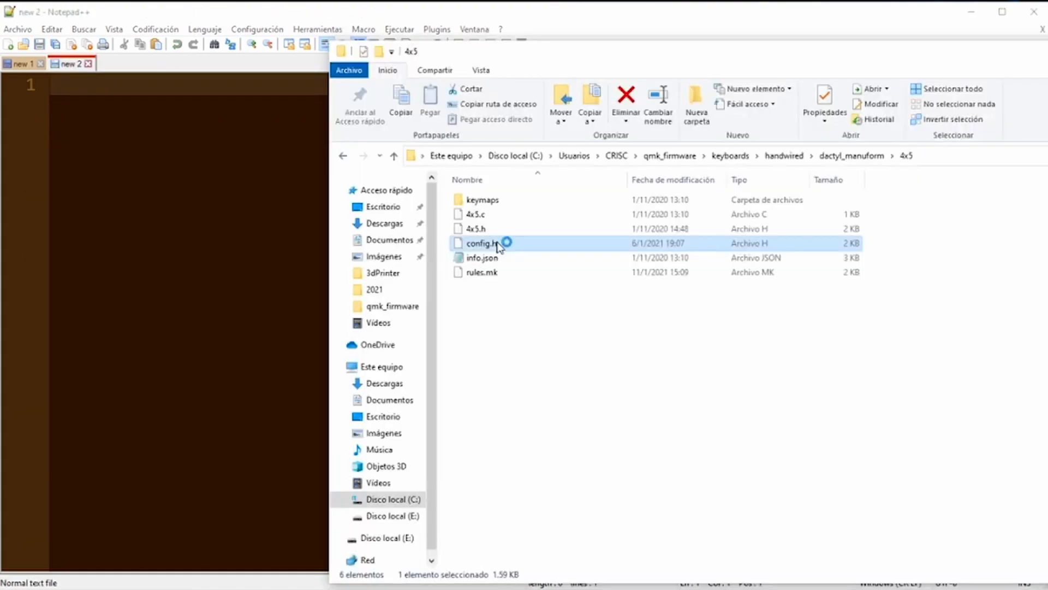
- Review the RGB_DI_PIN and RGBLED_NUM defines in the 4x5 config.h WS2812 section
double_click(479, 242)
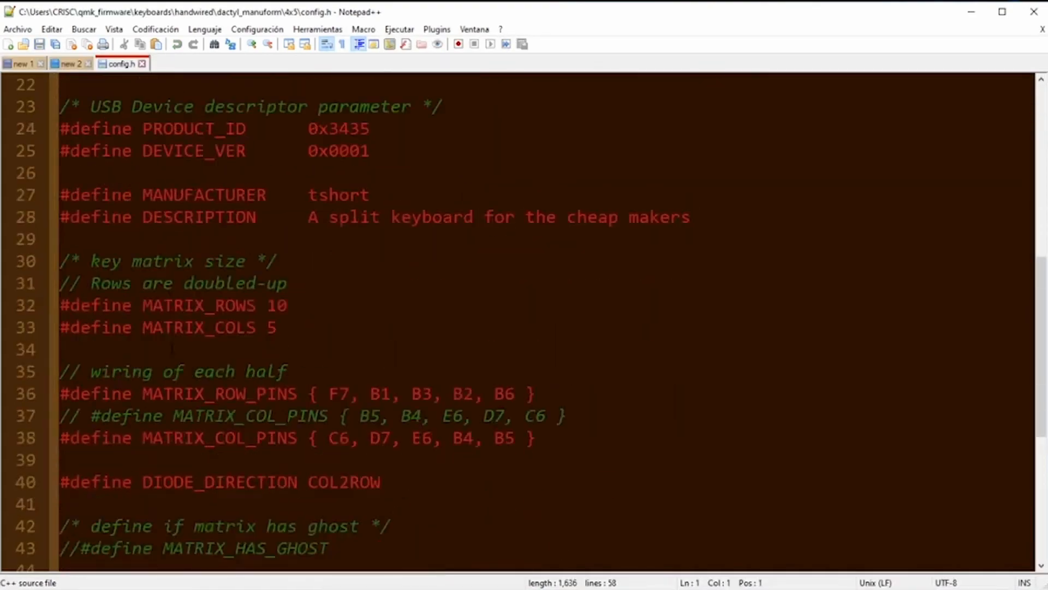
scroll("down", 3)
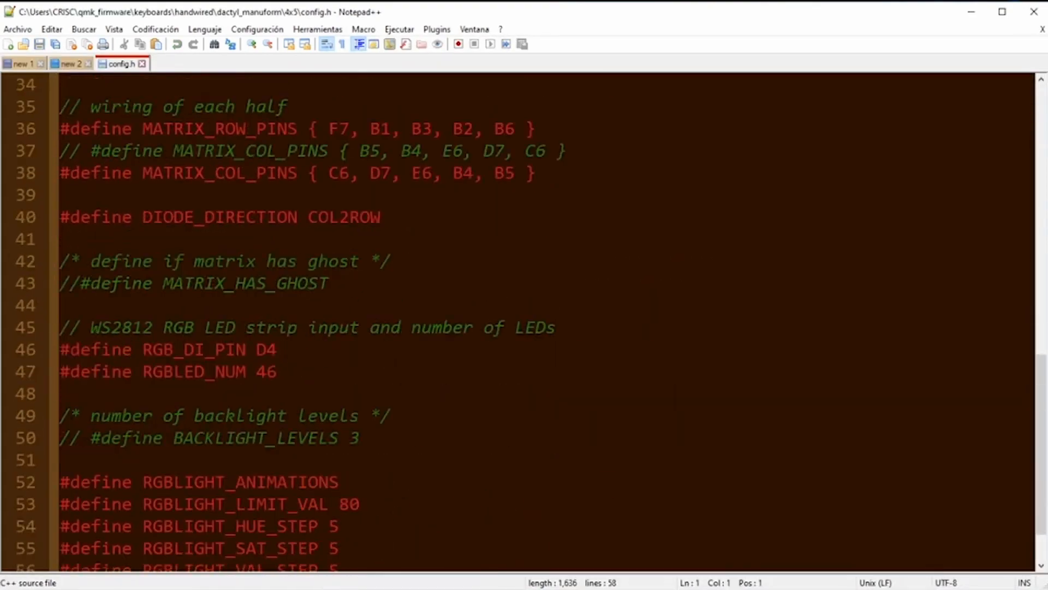
left_click_drag(59, 349, 277, 371)
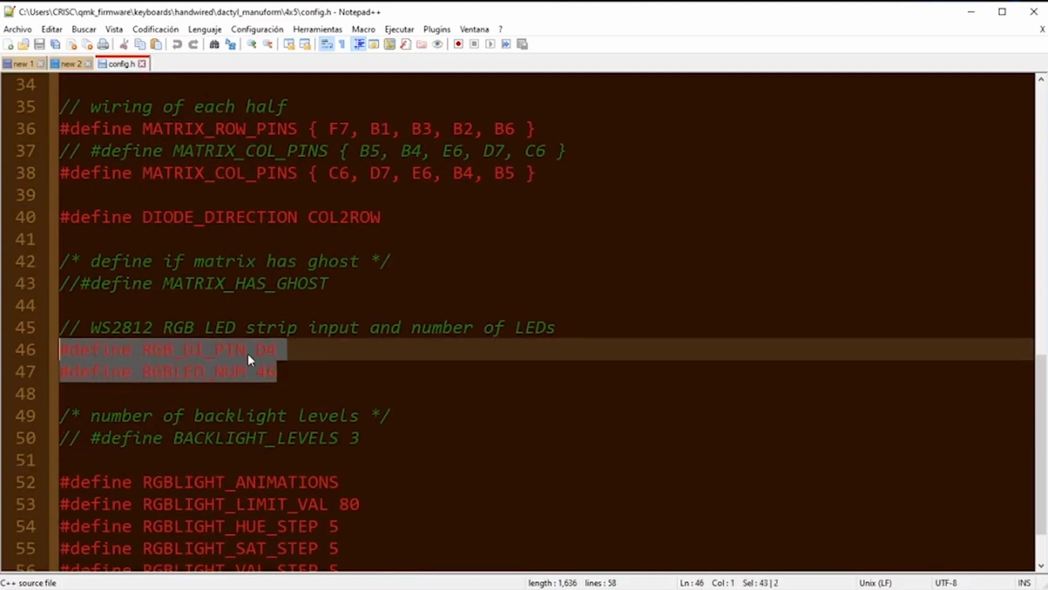
left_click(280, 350)
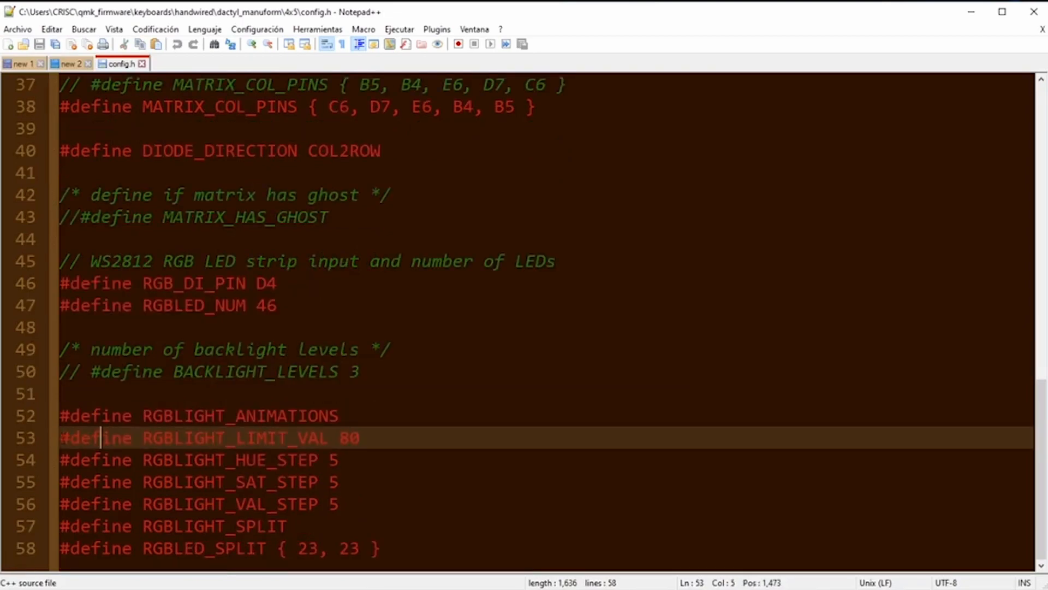
left_click(359, 437)
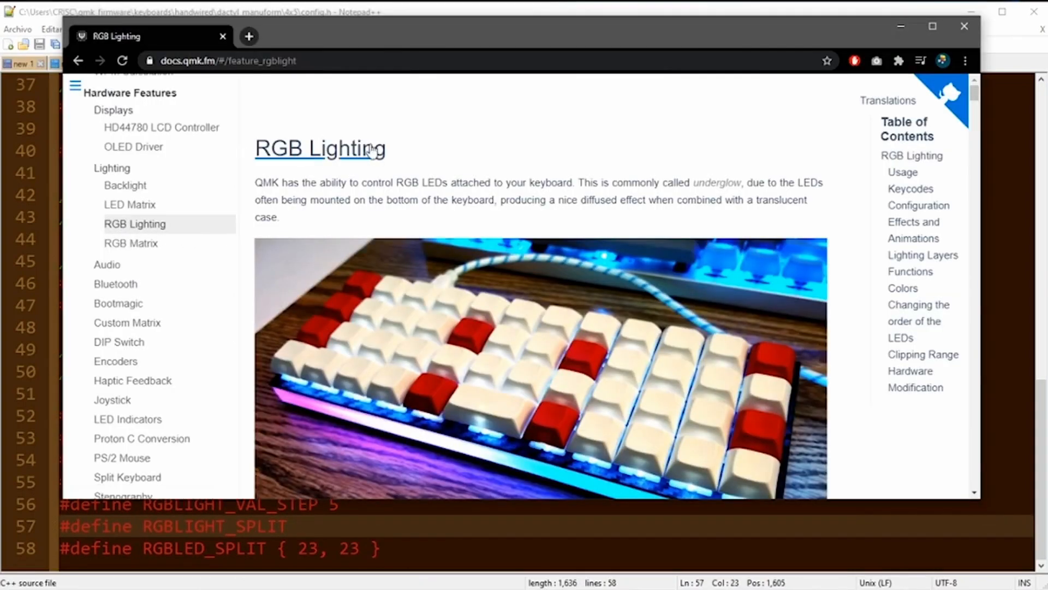
mouse_move(379, 162)
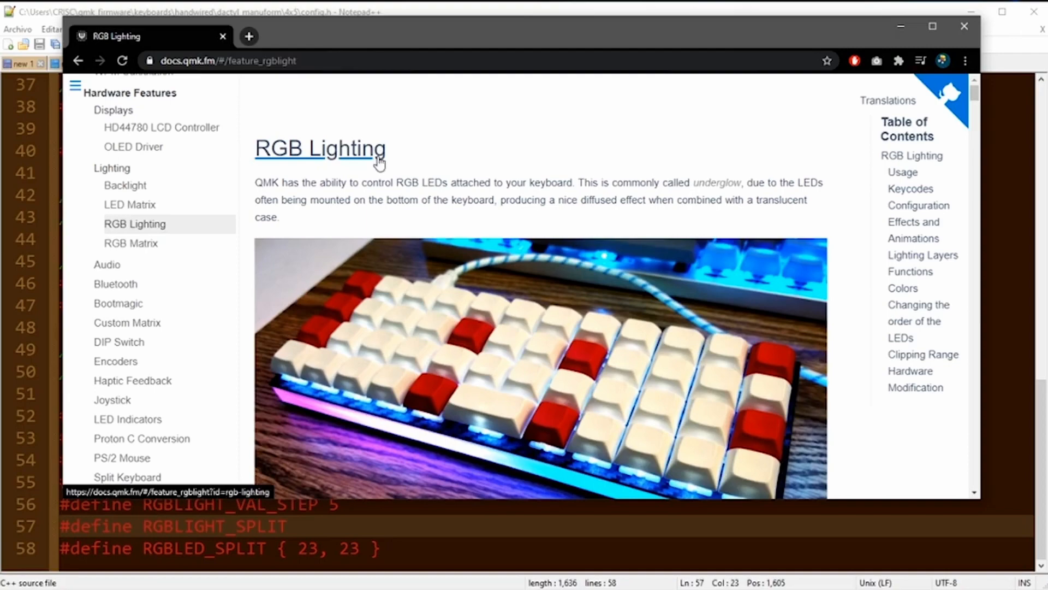
- Read the RGB Lighting Usage section, highlighting RGBLIGHT_ENABLE yes and the RGBLED_SPLIT define
scroll("down", 3)
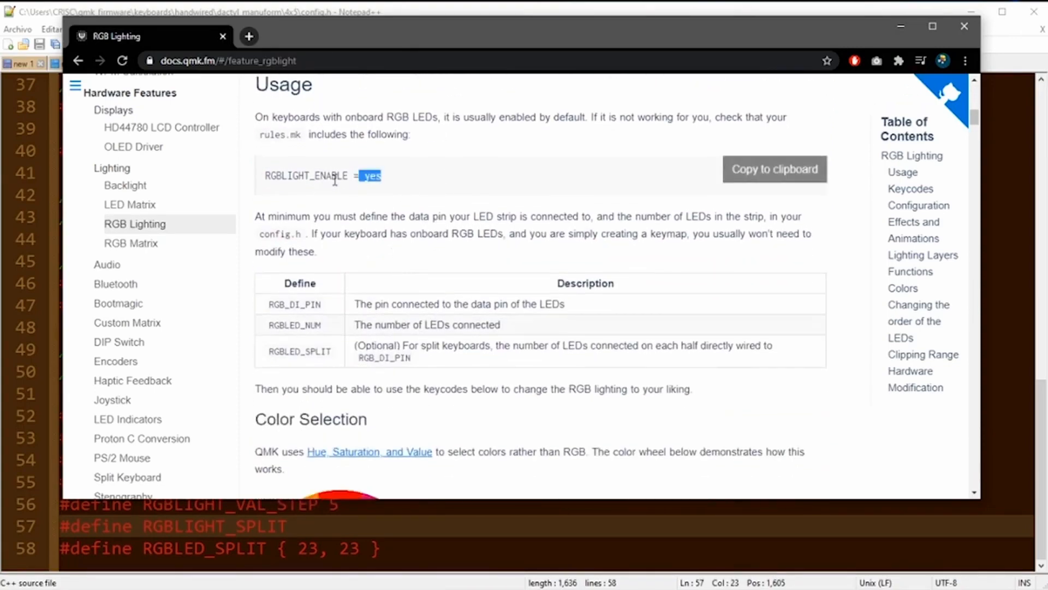
triple_click(310, 174)
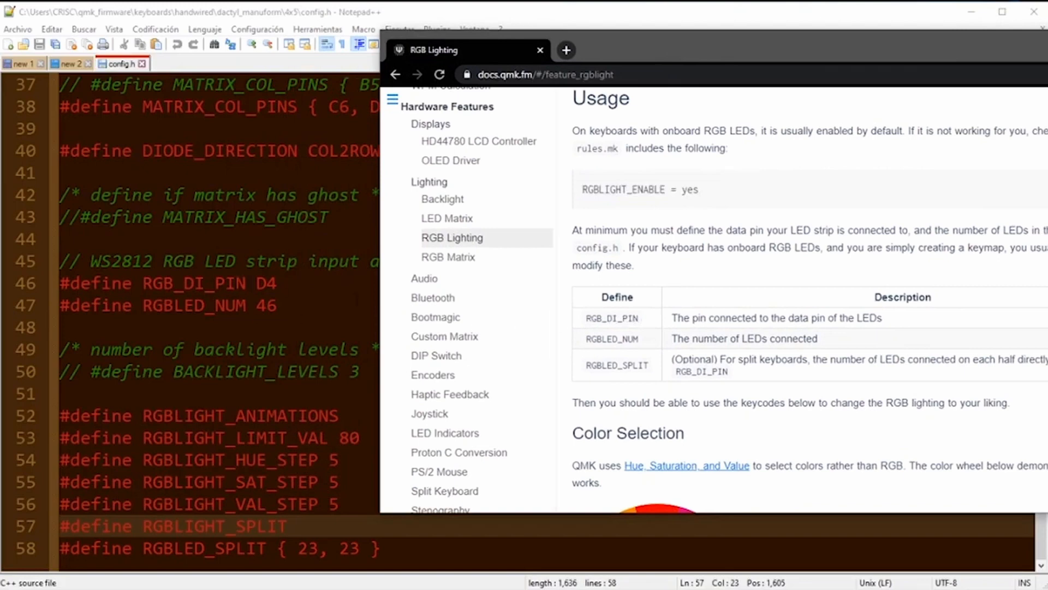
mouse_move(645, 343)
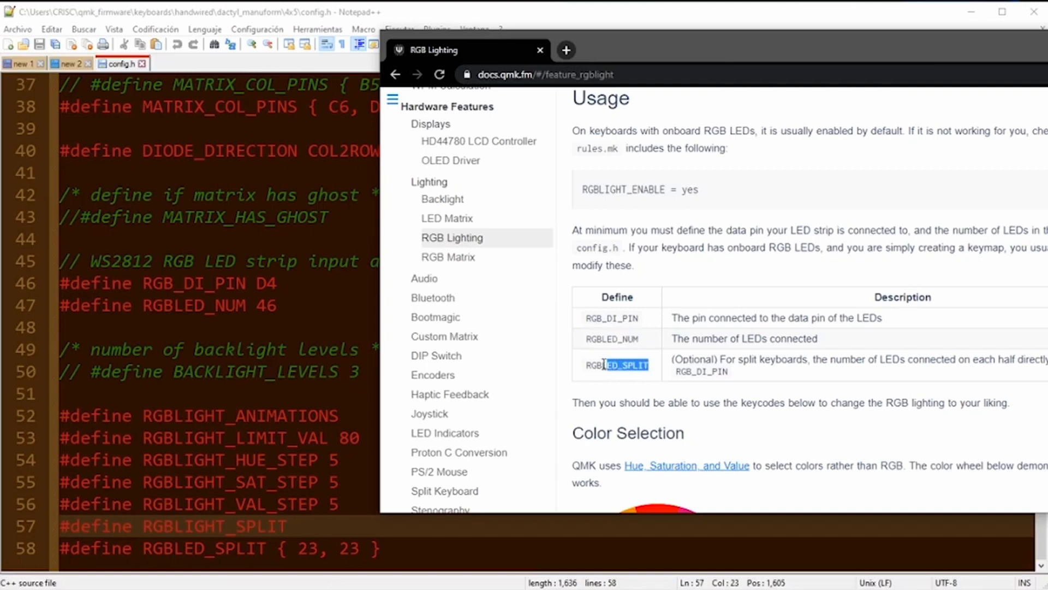
double_click(616, 365)
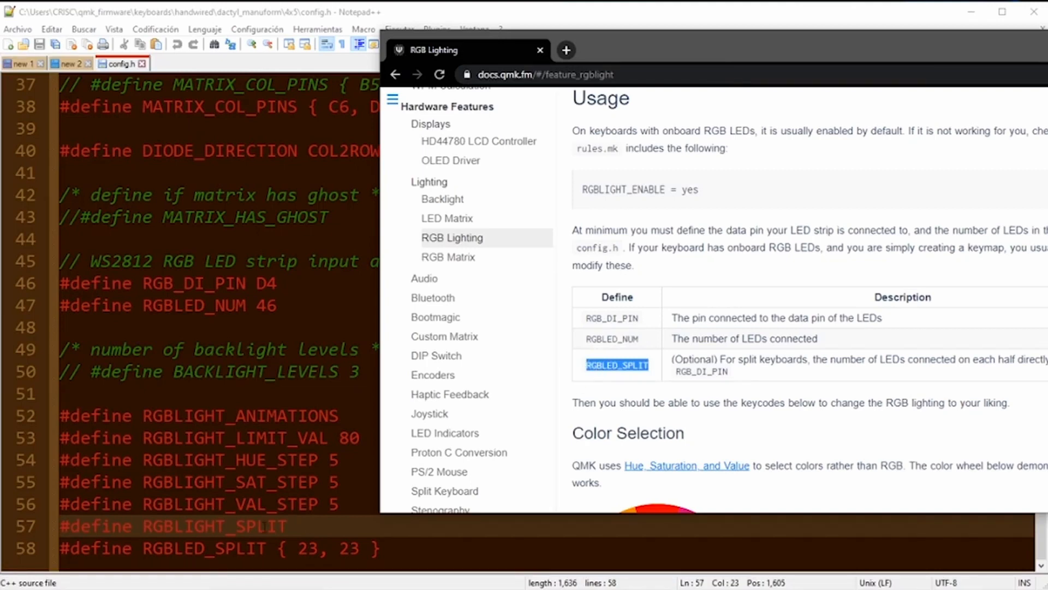
scroll("down", 3)
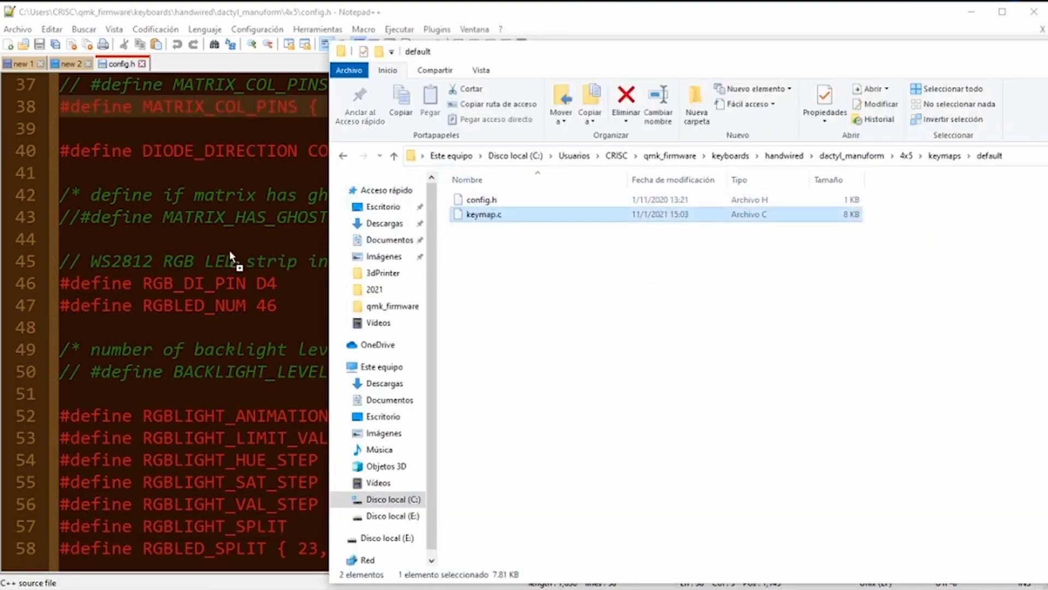
- Locate the [_RAISE] = LAYOUT block in keymaps/default/keymap.c and select the _RAISE name
double_click(484, 214)
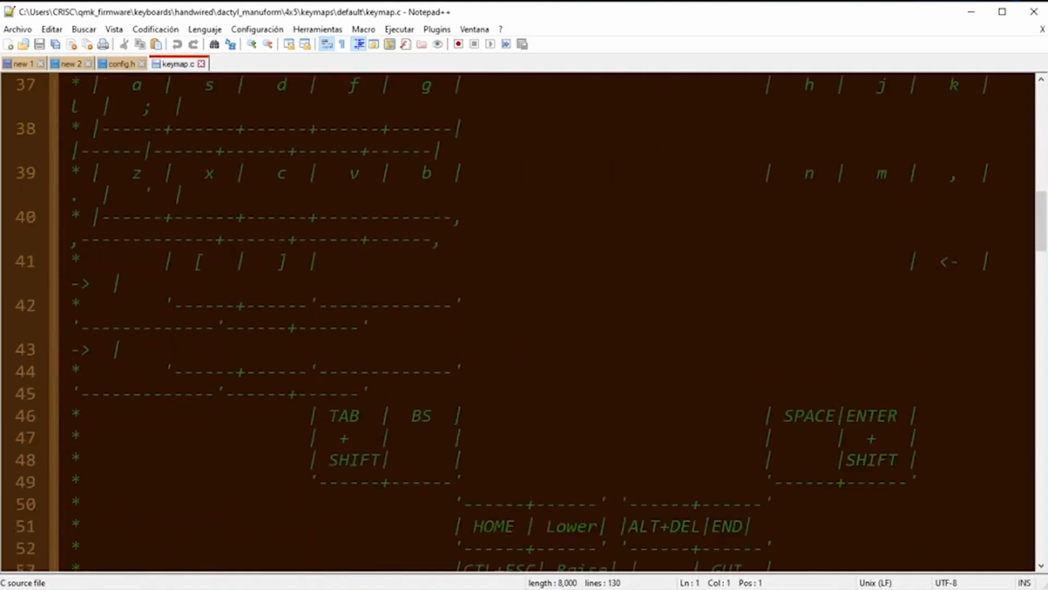
scroll("down", 3)
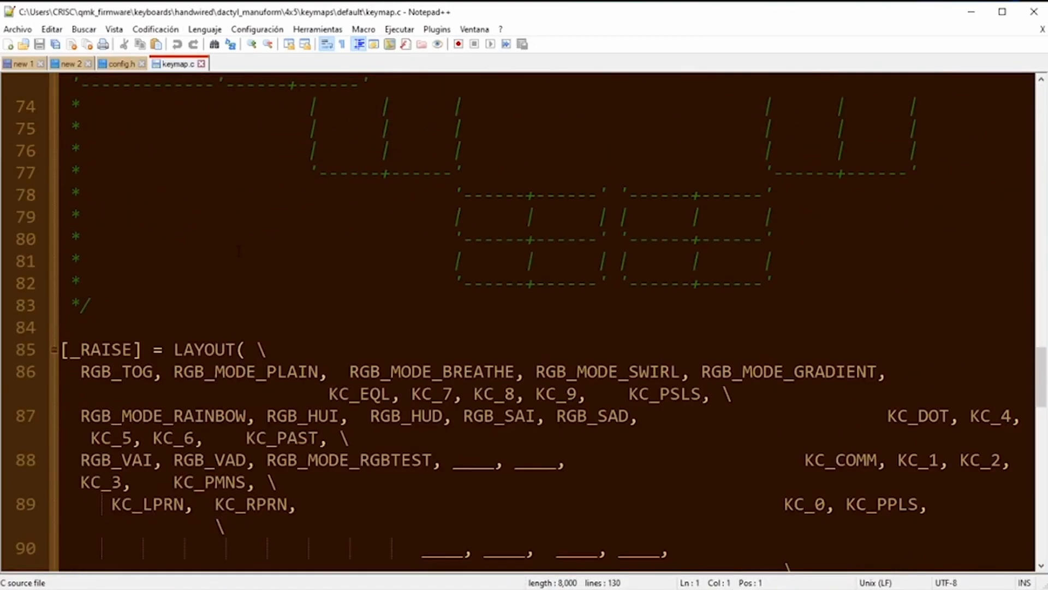
scroll("down", 3)
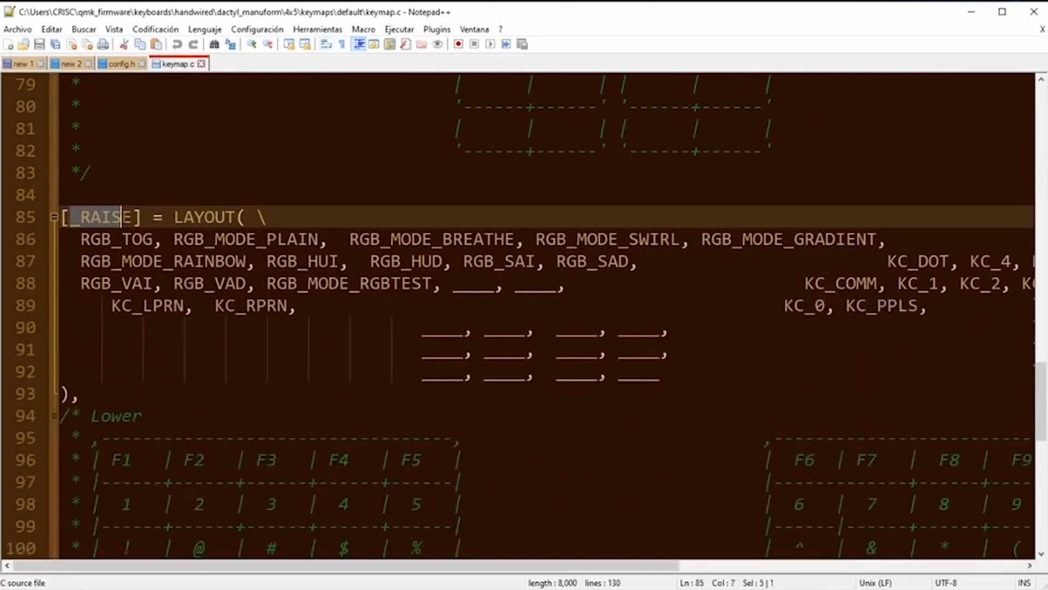
double_click(101, 216)
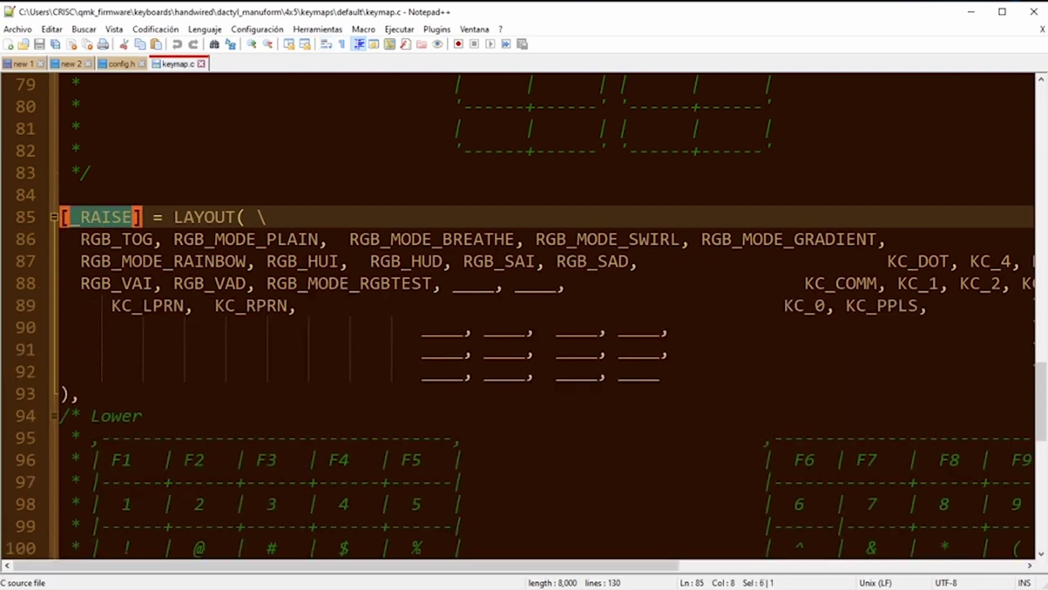
double_click(116, 238)
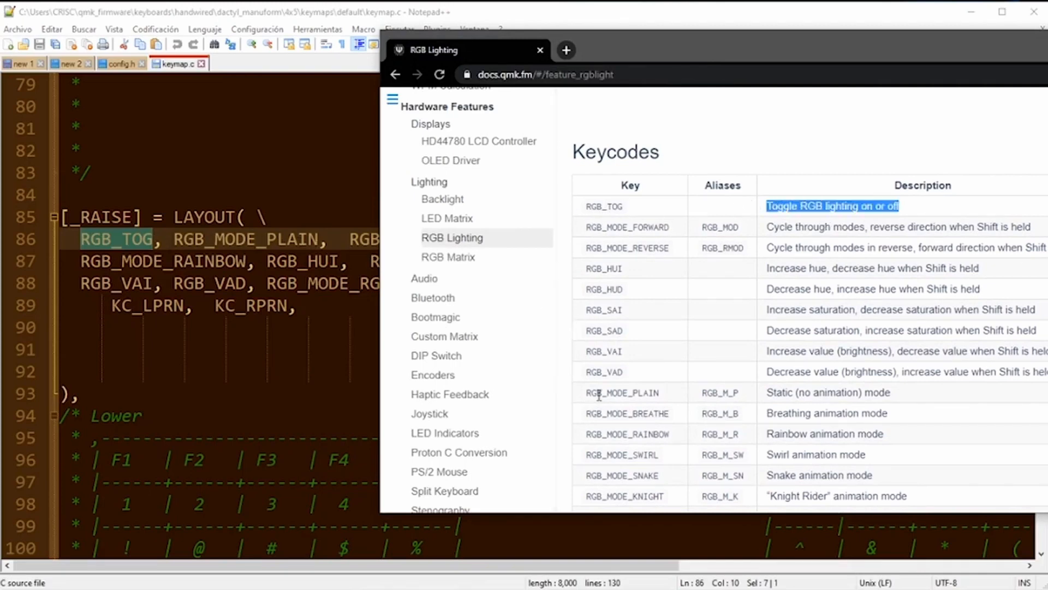
- Fill the two blank keys after RGB_MODE_RGBTEST with RGB_MODE_SNAKE and RGB_MODE_KNIGHT
double_click(623, 392)
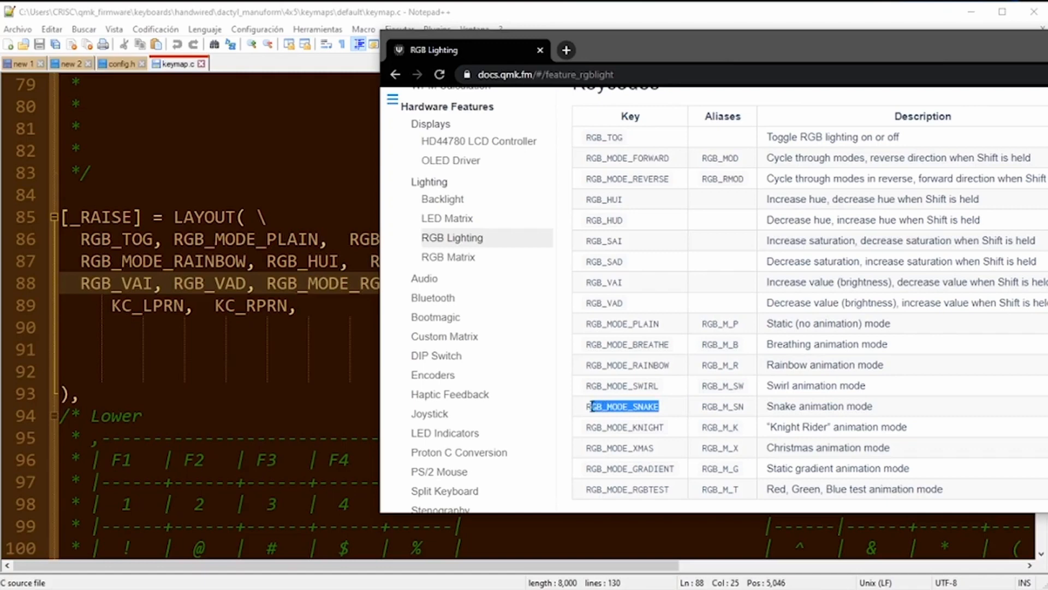
double_click(623, 405)
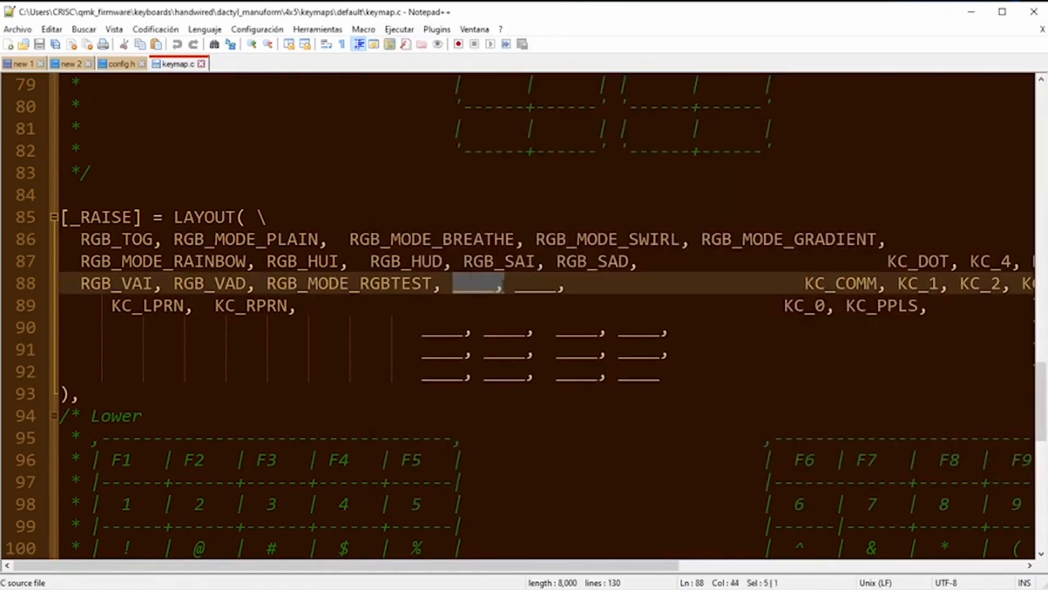
type("RGB_MODE_SNAKE")
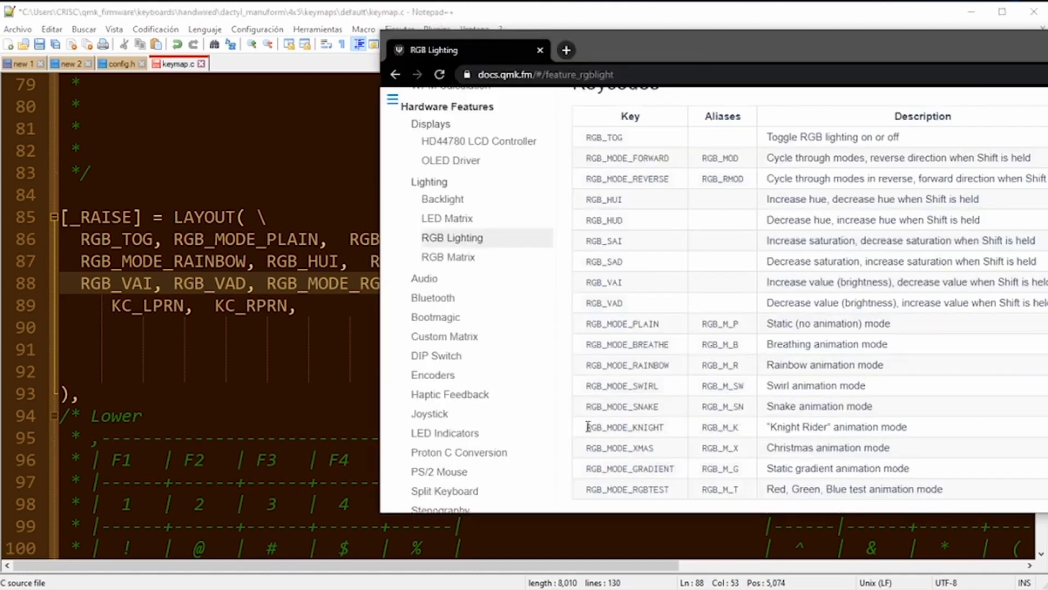
double_click(625, 427)
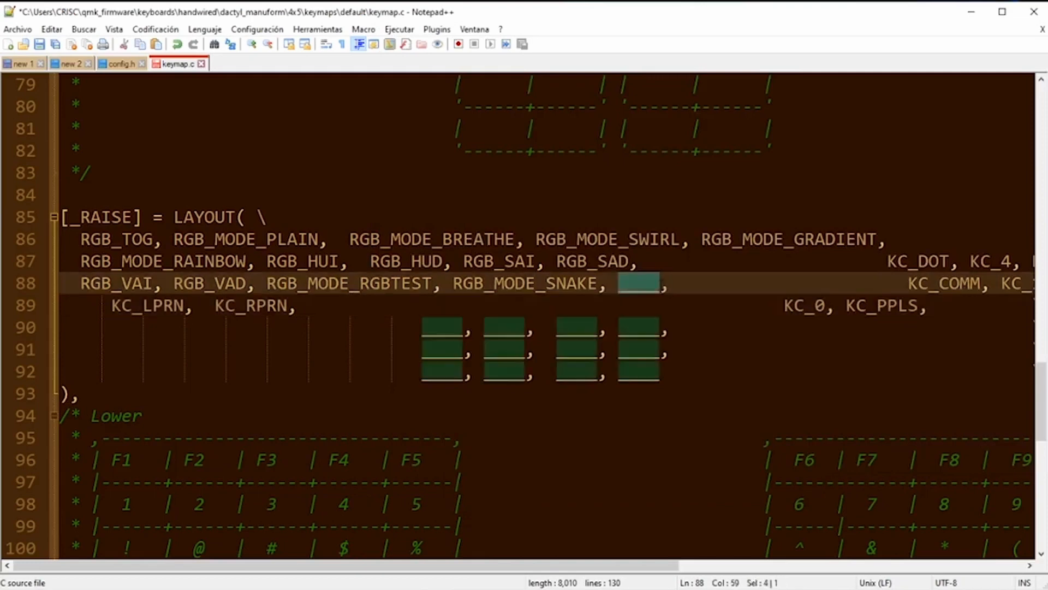
type("RGB_MODE_KNIGHT")
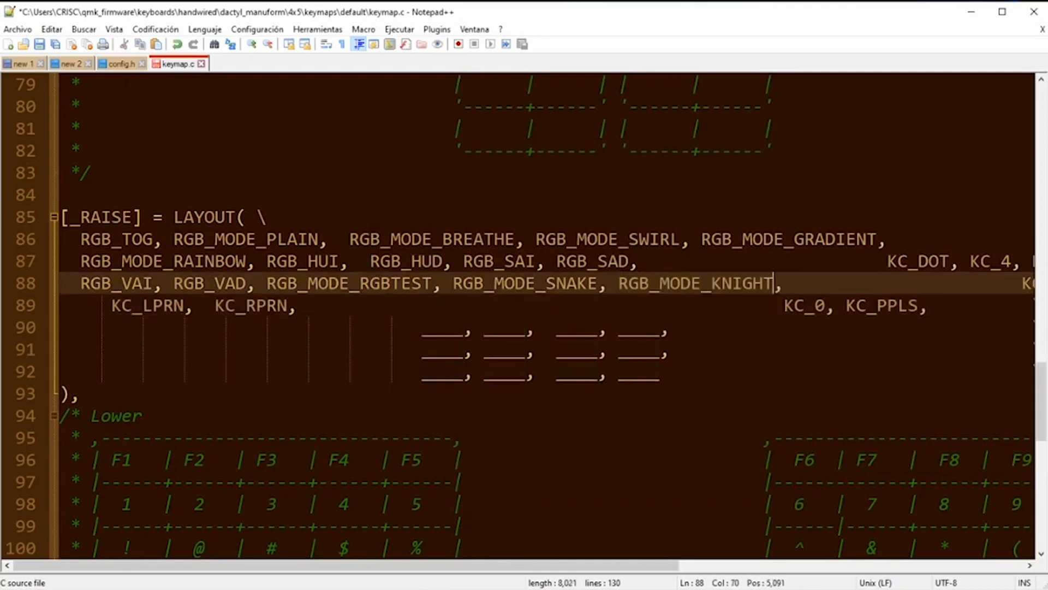